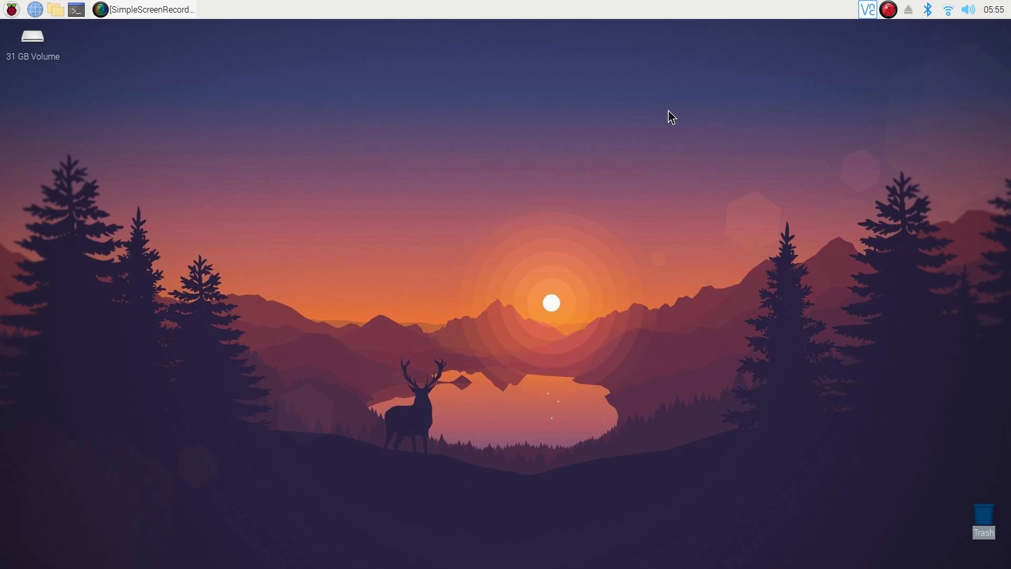
pyautogui.moveTo(583, 208)
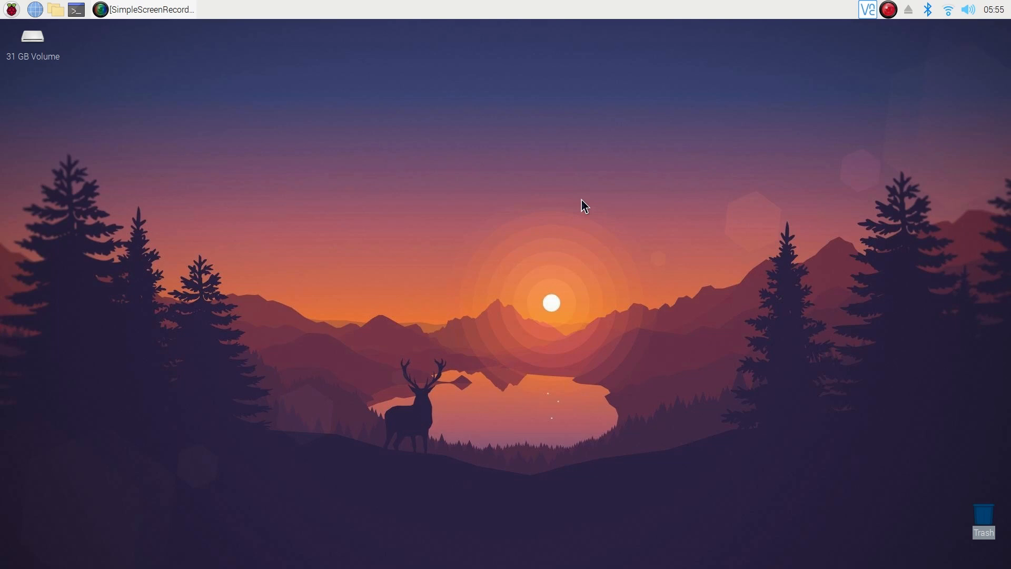
pyautogui.moveTo(557, 140)
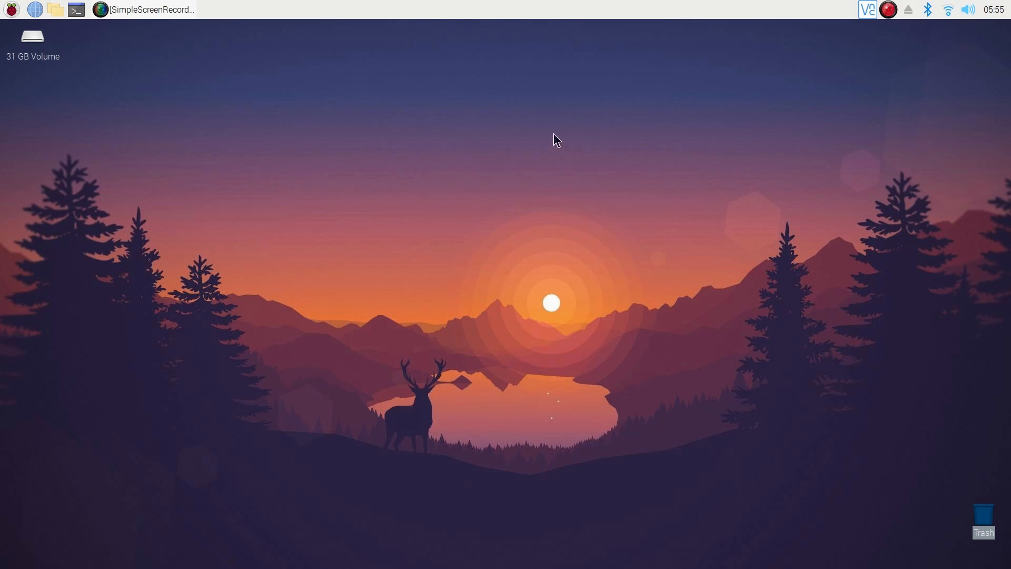
pyautogui.moveTo(917, 52)
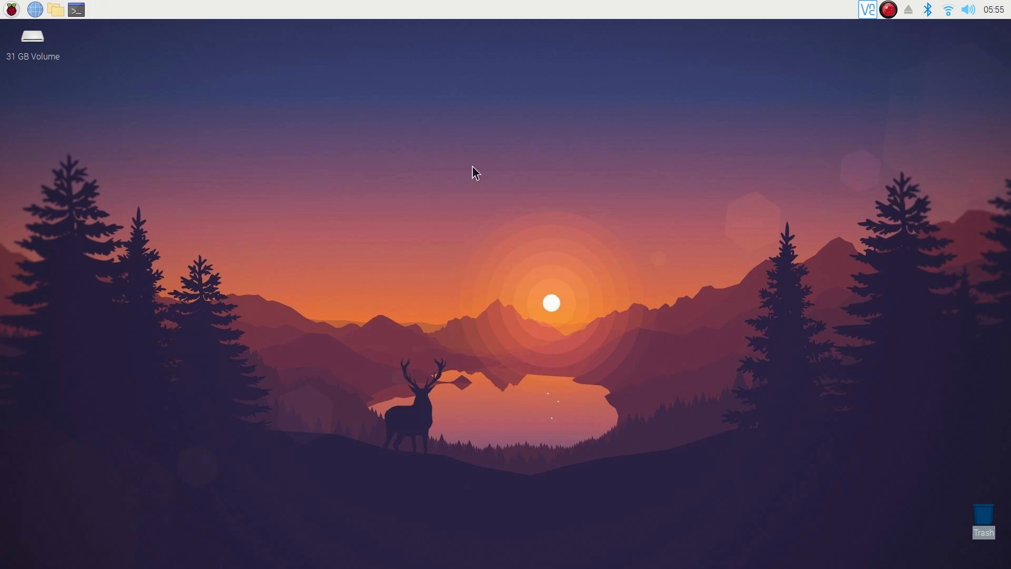
pyautogui.moveTo(397, 261)
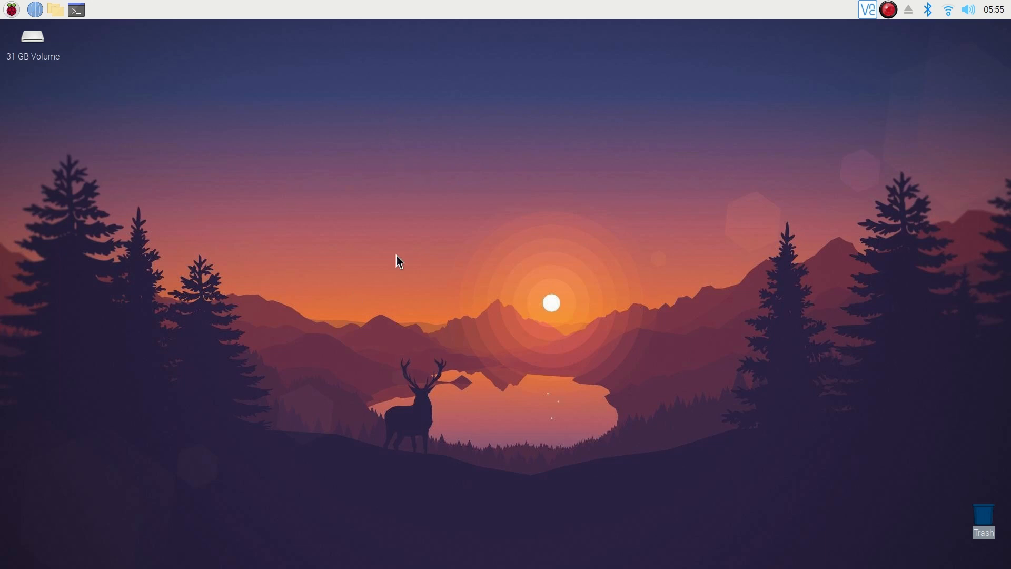
pyautogui.moveTo(428, 216)
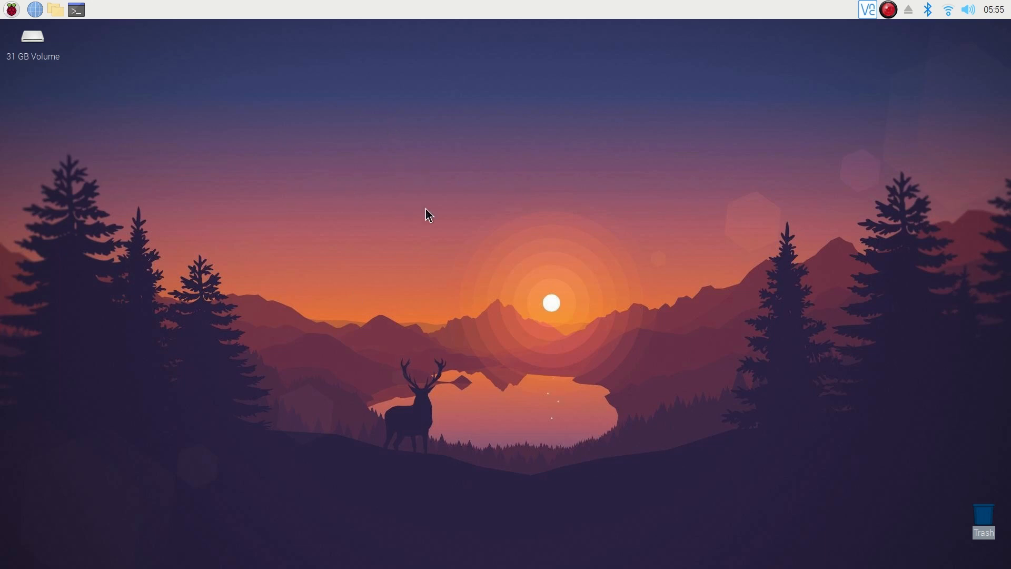
pyautogui.moveTo(4, 21)
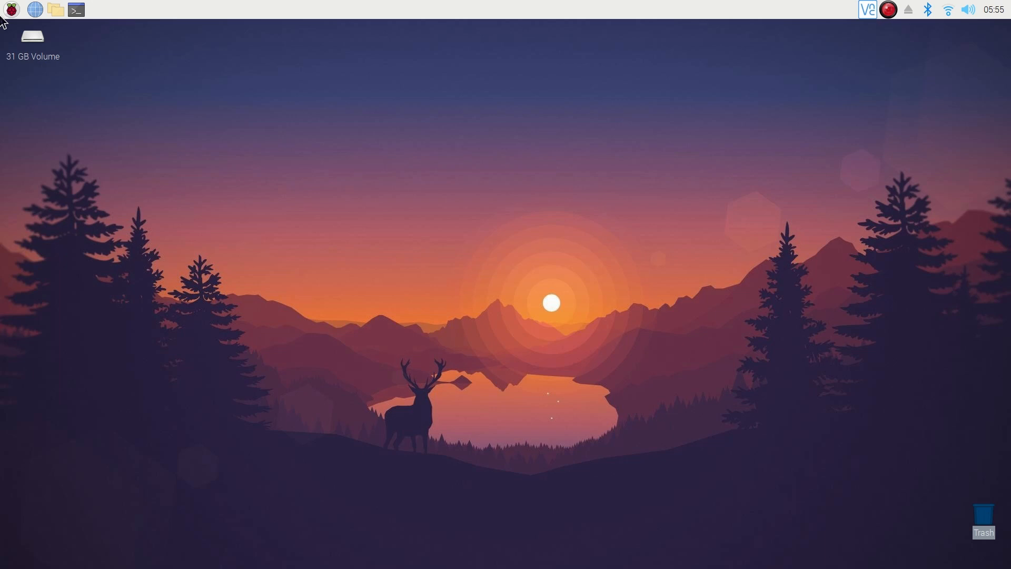
# - Open Commander Pi's Overclock tool under Advanced tools and accept the risk warning
pyautogui.click(9, 9)
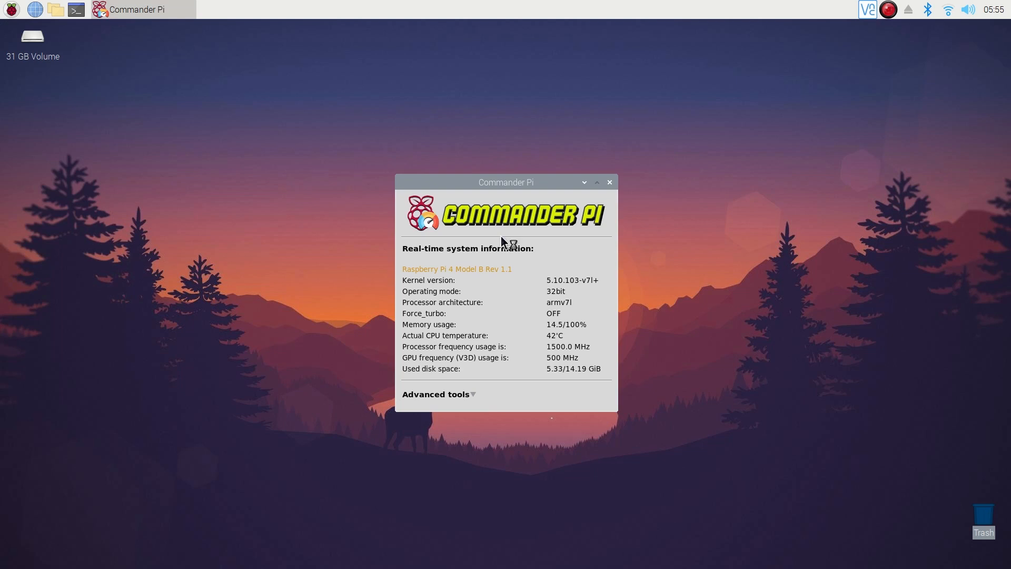
pyautogui.click(437, 394)
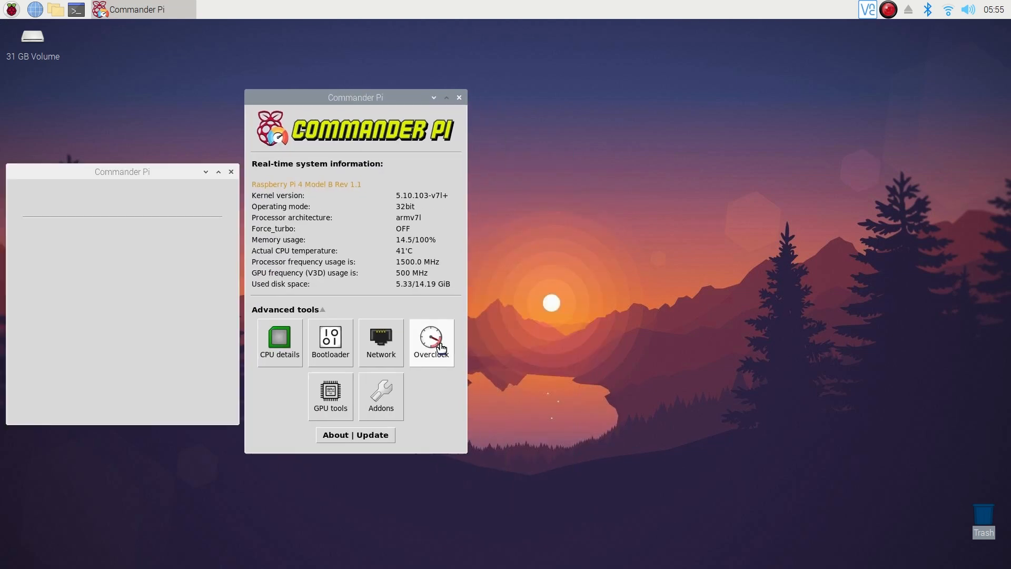
pyautogui.click(430, 342)
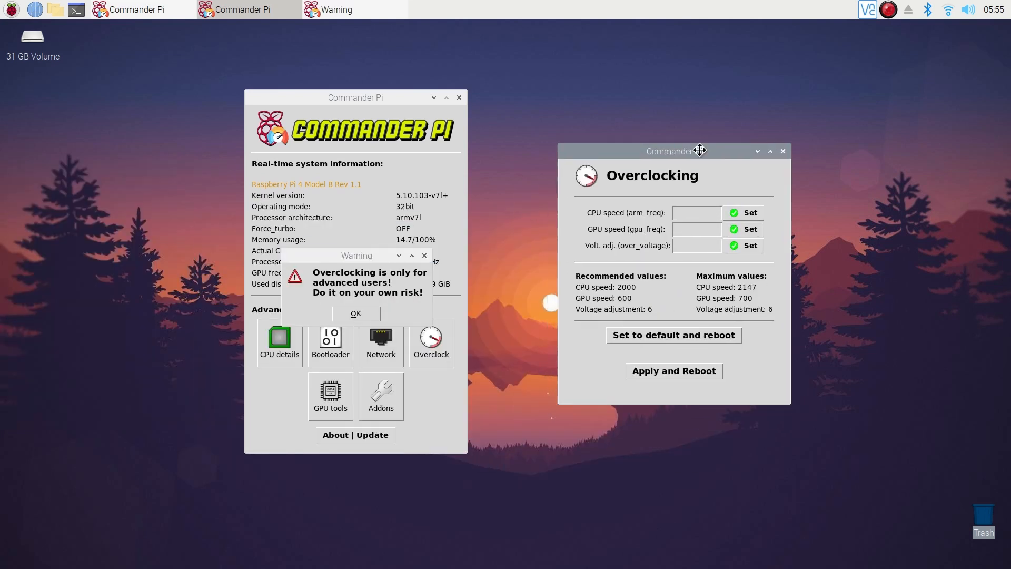
pyautogui.click(354, 313)
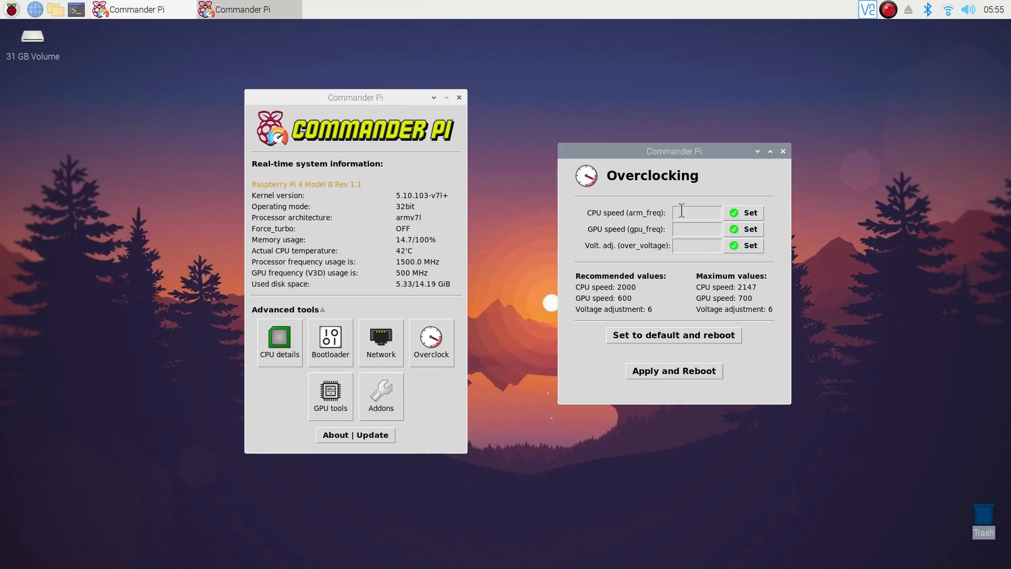
# - Set CPU speed 2000, GPU speed 600 and voltage 6, then apply and reboot
pyautogui.write('2000')
pyautogui.click(697, 229)
pyautogui.write('600')
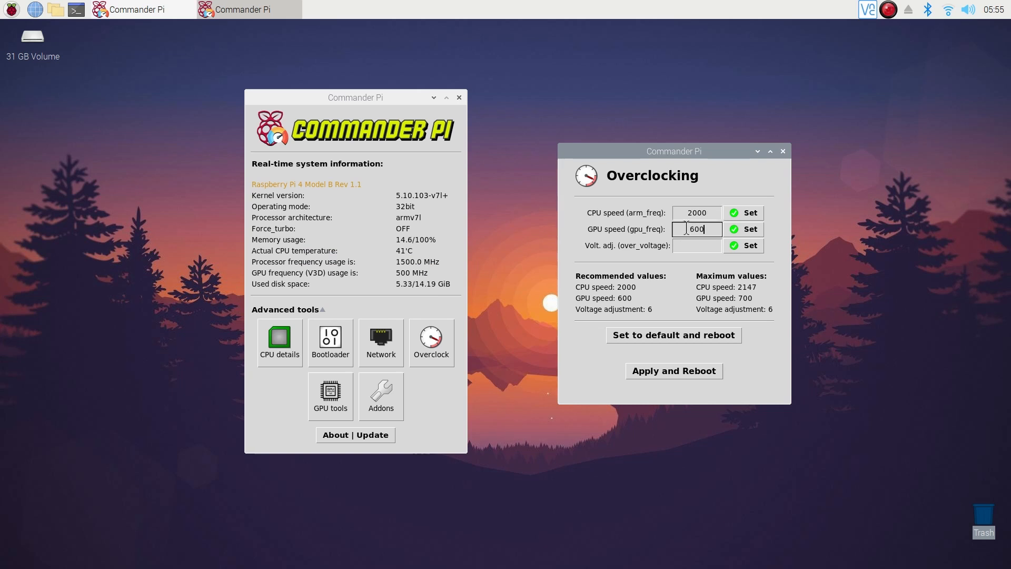
pyautogui.click(695, 245)
pyautogui.write('6')
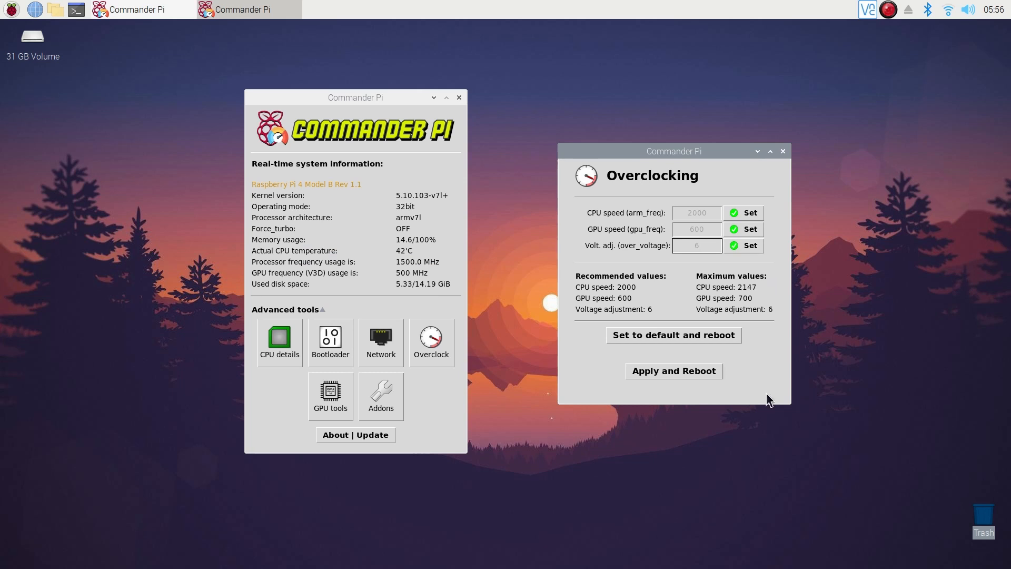
pyautogui.moveTo(653, 380)
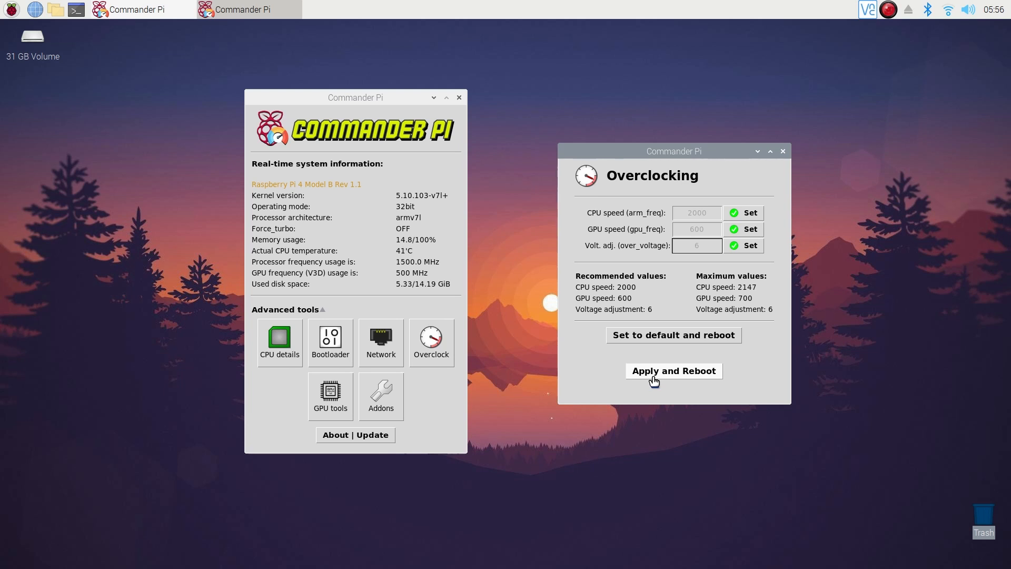
pyautogui.click(673, 370)
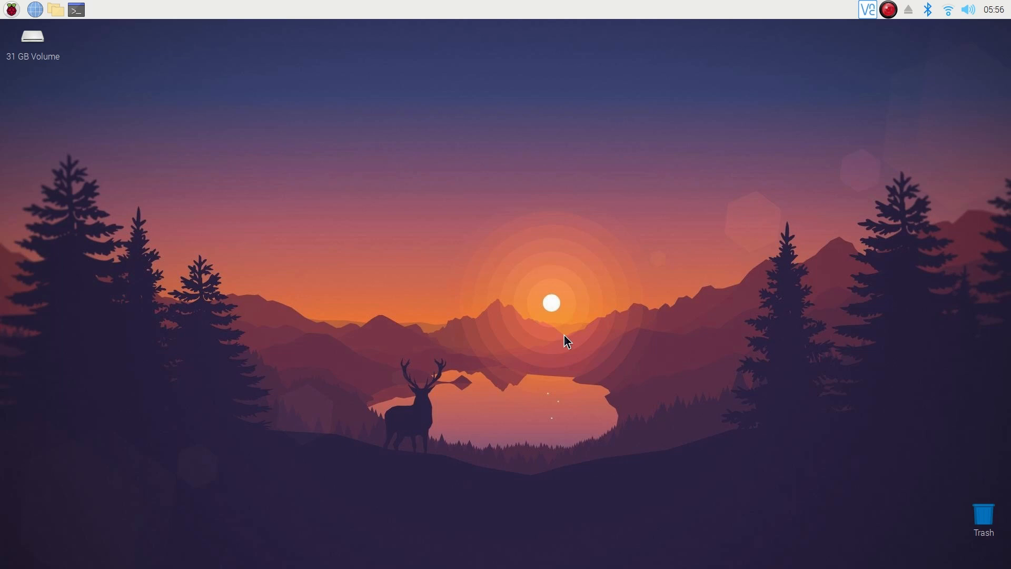
pyautogui.moveTo(540, 266)
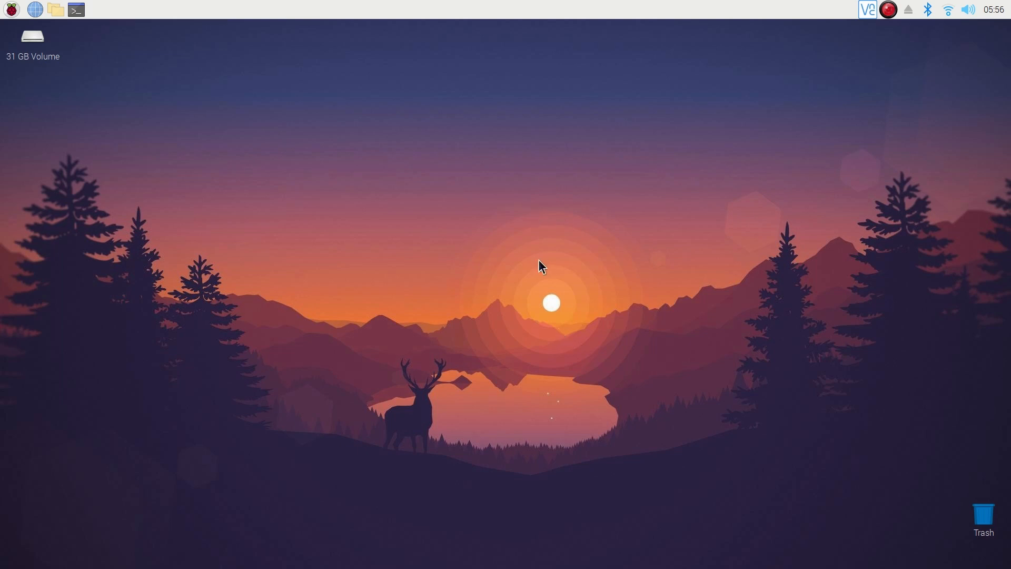
pyautogui.moveTo(359, 231)
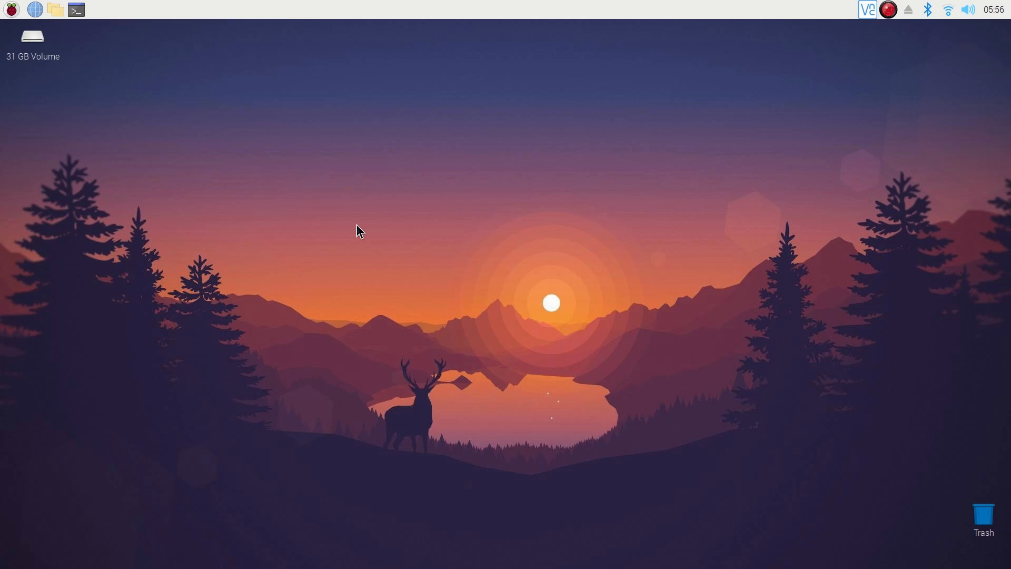
# - Install Kdenlive in LXTerminal with 'sudo apt install kdenlive'
pyautogui.click(76, 9)
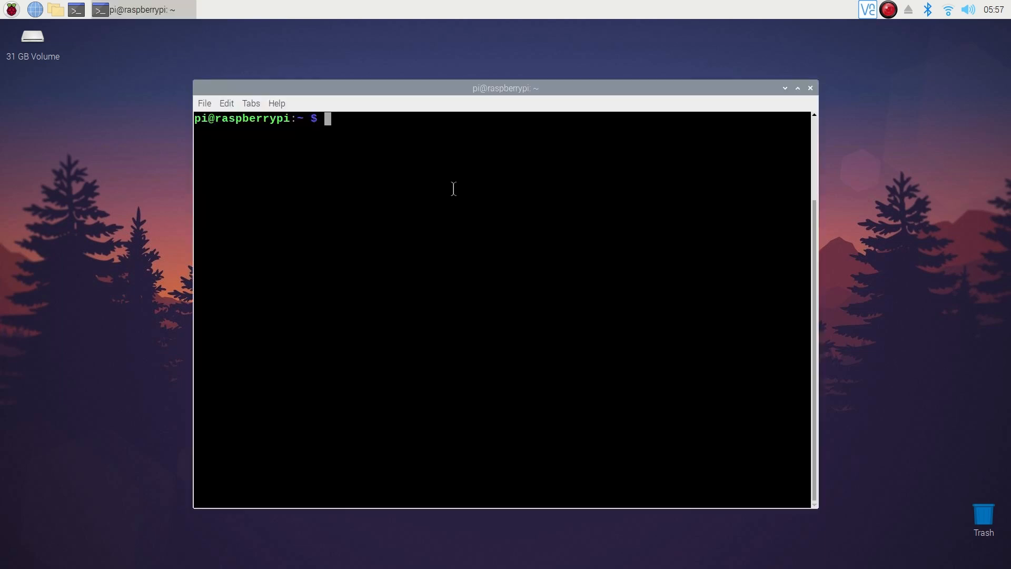
pyautogui.write('sudo apt')
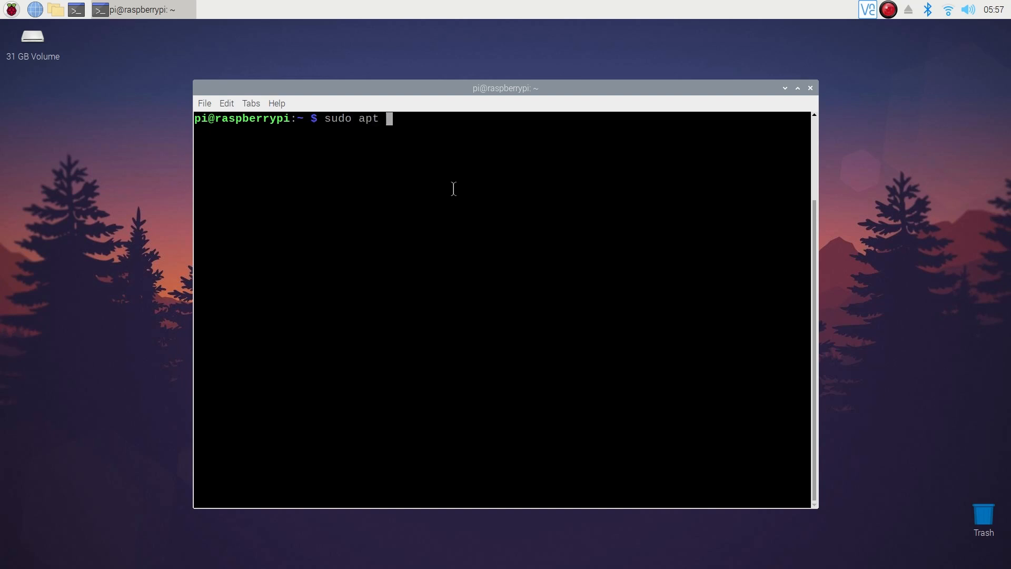
pyautogui.write('install kdenlive')
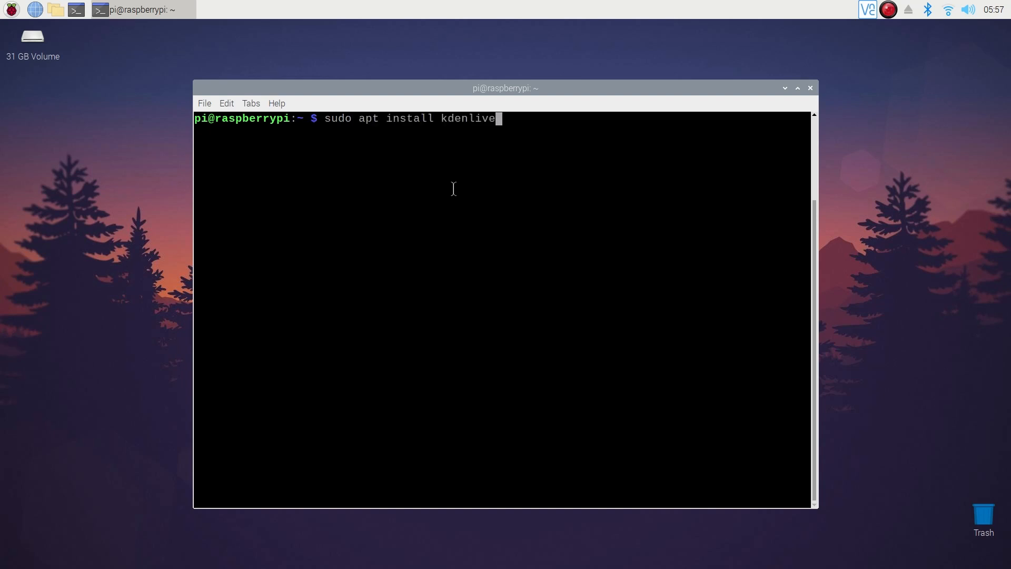
pyautogui.press('Return')
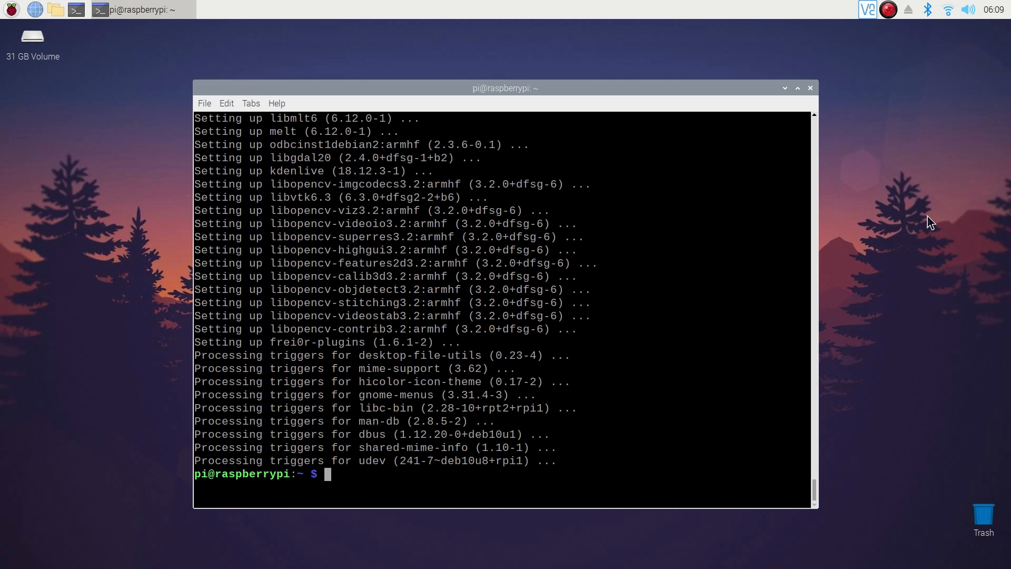
# - Launch Kdenlive from the Sound & Video menu and add the recording to the timeline
pyautogui.click(11, 9)
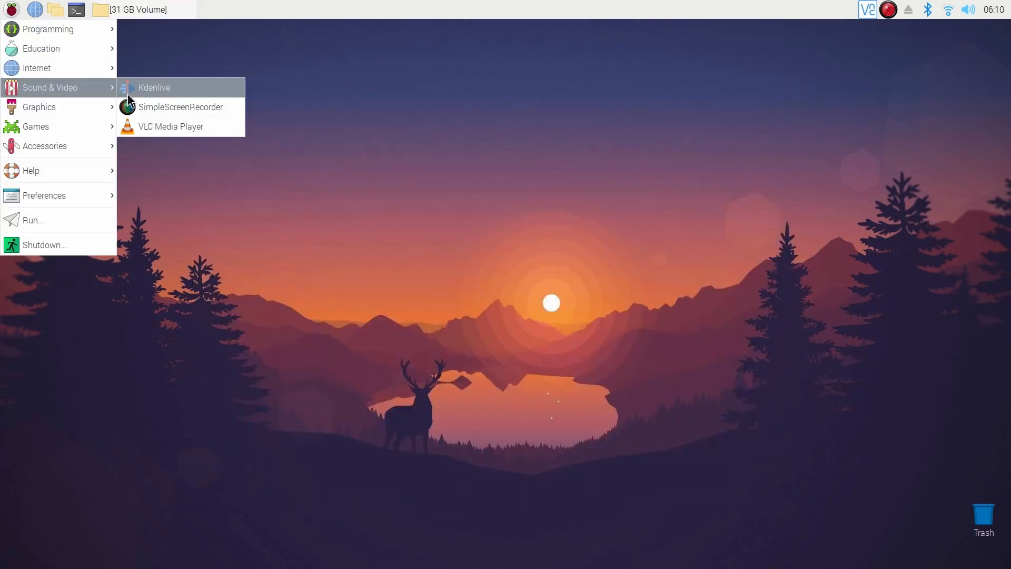
pyautogui.click(154, 87)
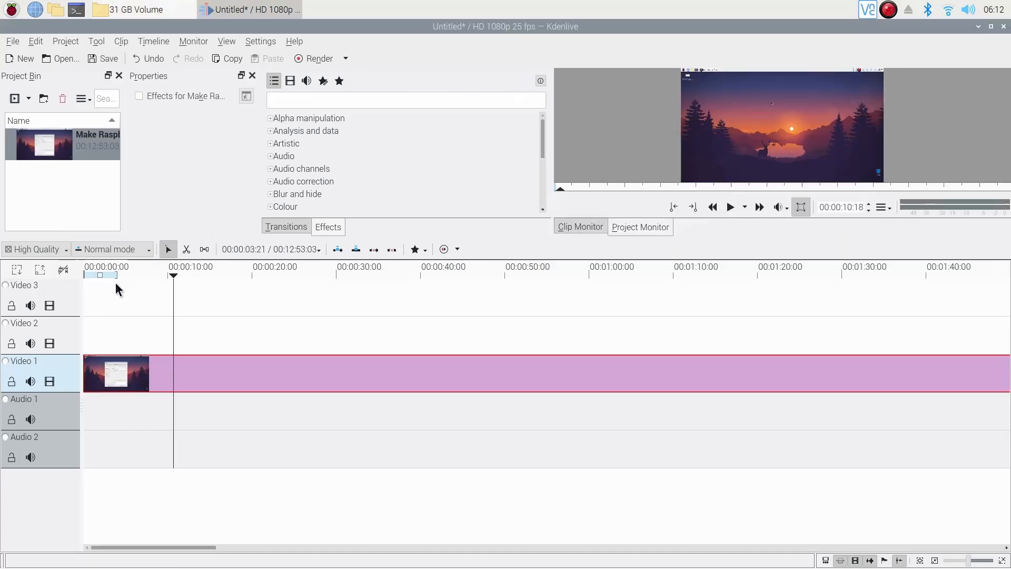
pyautogui.click(168, 267)
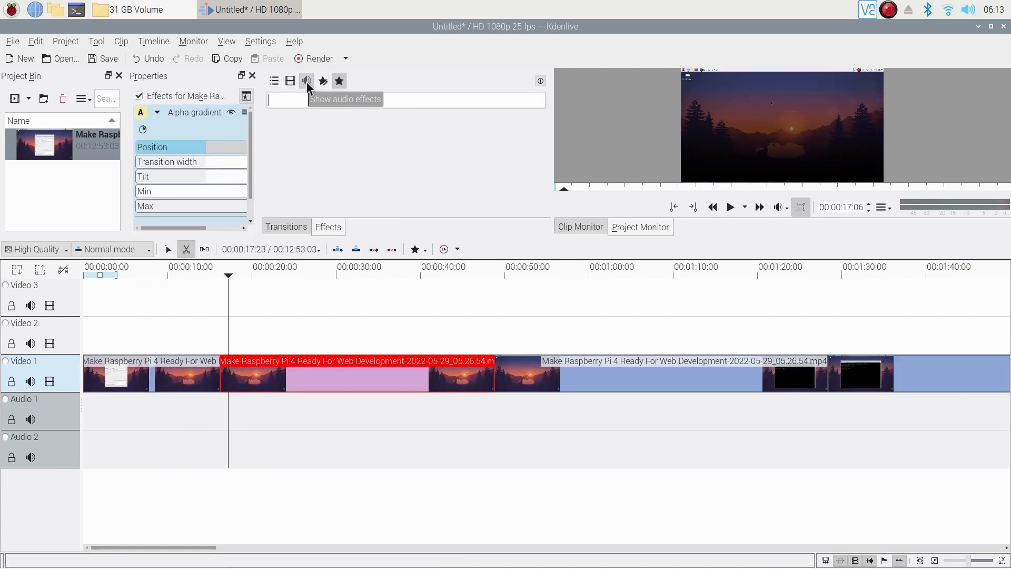
# - Render the project as MP4 to Demo.mp4, then open it from the 31 GB volume
pyautogui.click(316, 58)
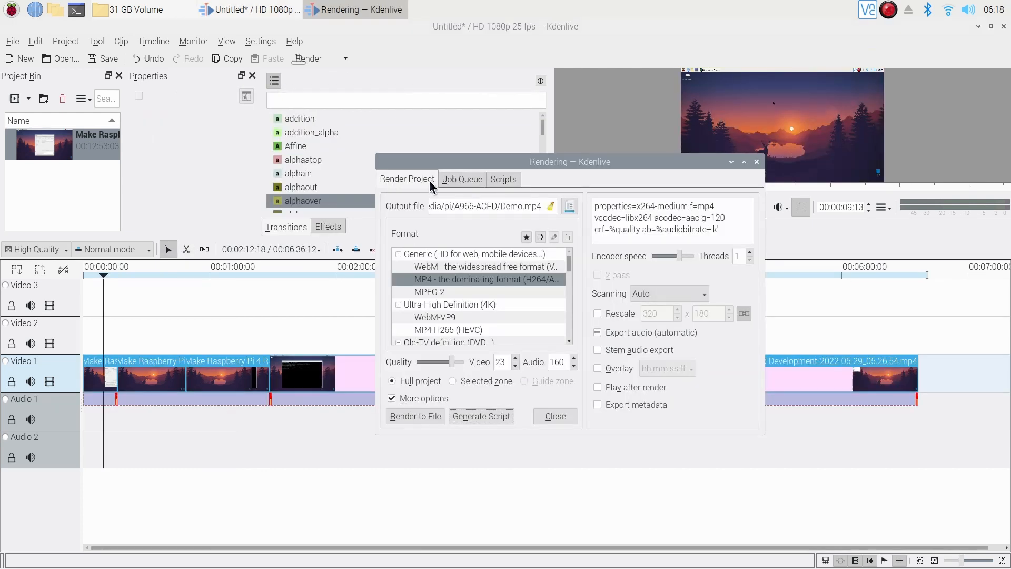
pyautogui.click(415, 416)
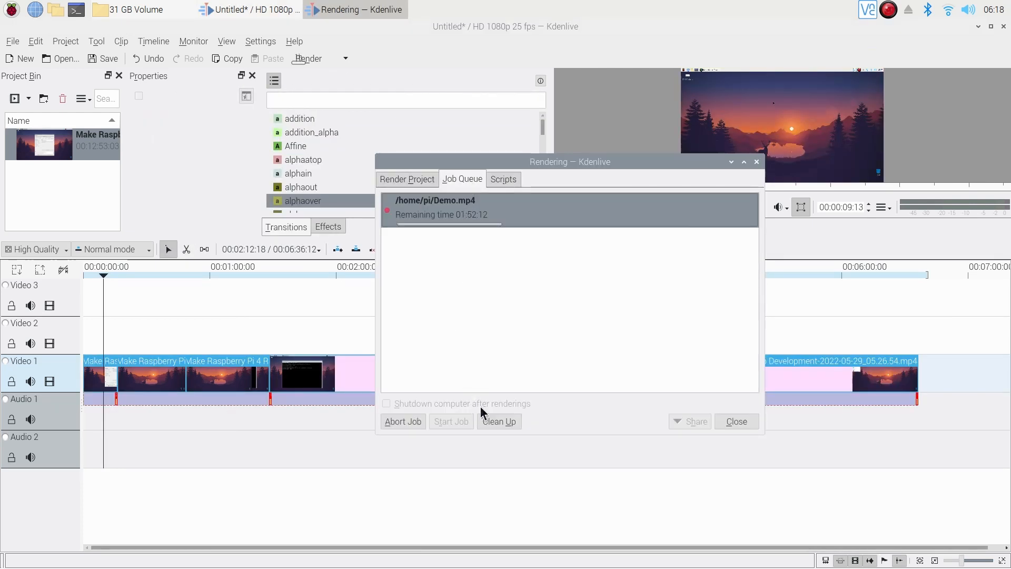
pyautogui.click(402, 421)
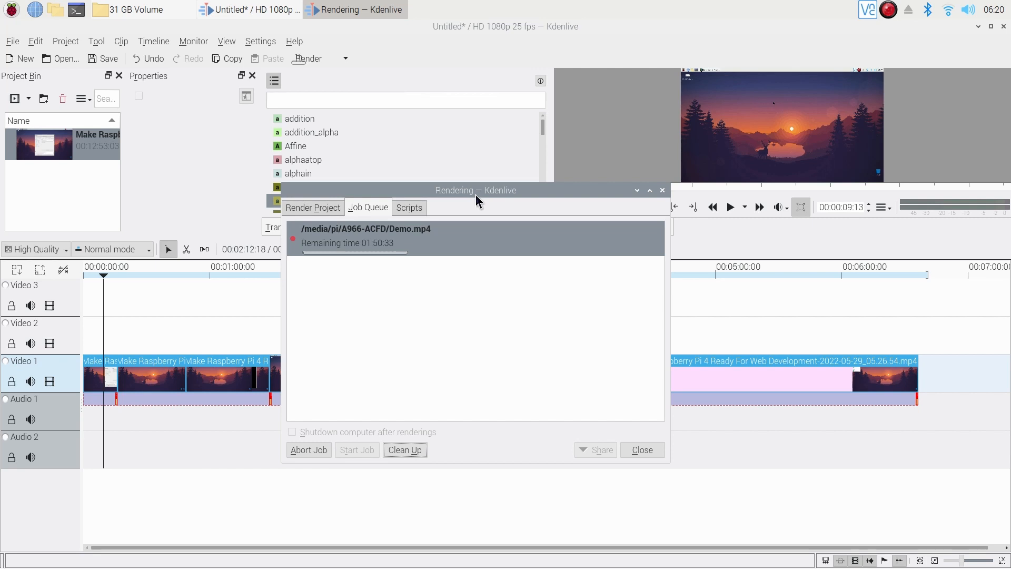
pyautogui.moveTo(684, 57)
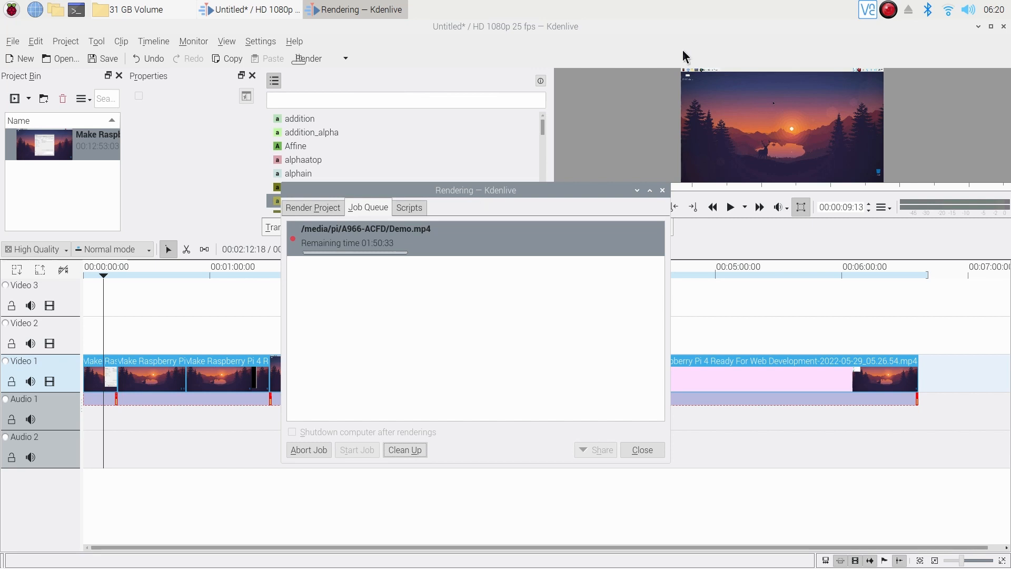
pyautogui.moveTo(637, 196)
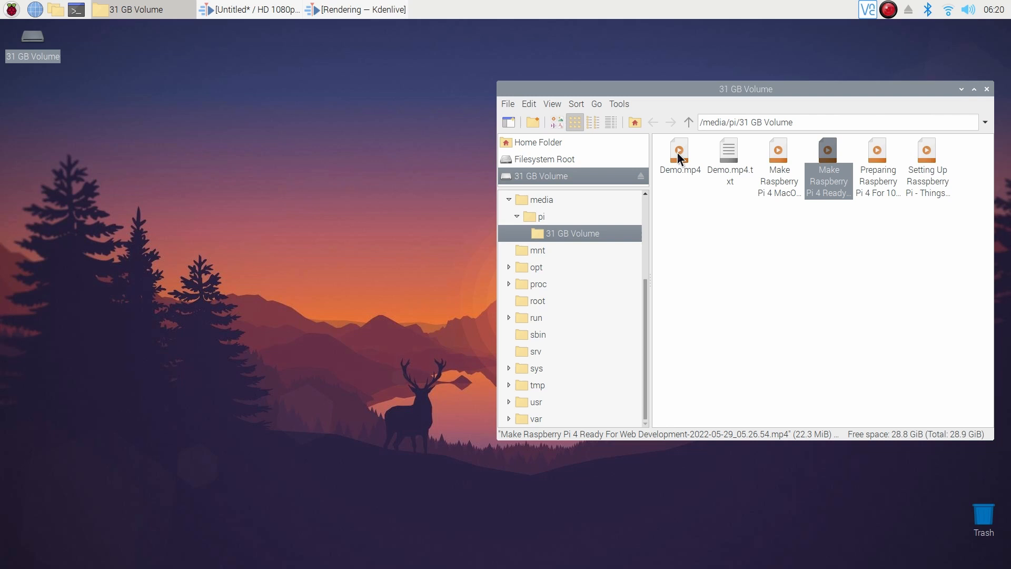
pyautogui.click(677, 155)
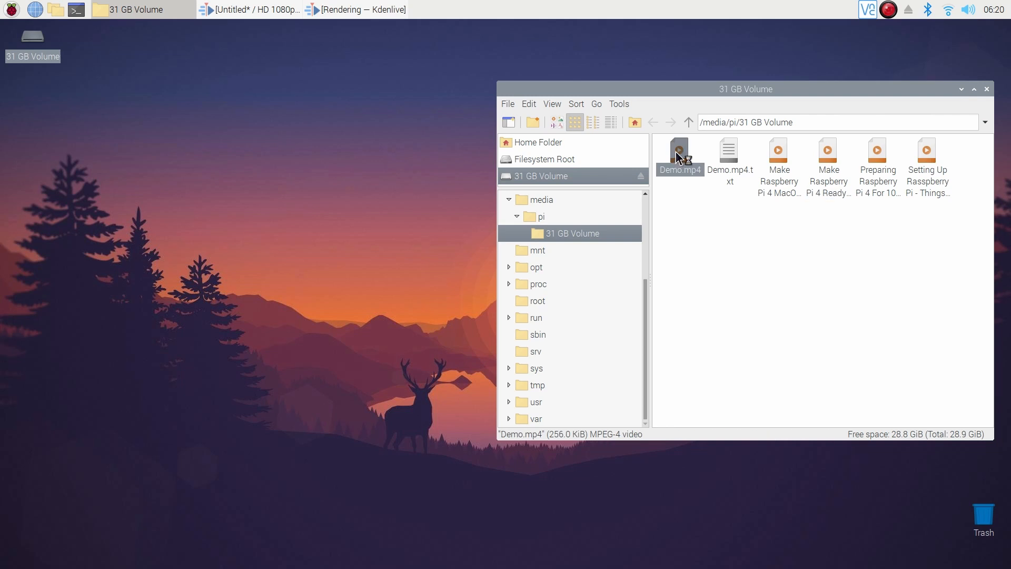
pyautogui.click(986, 89)
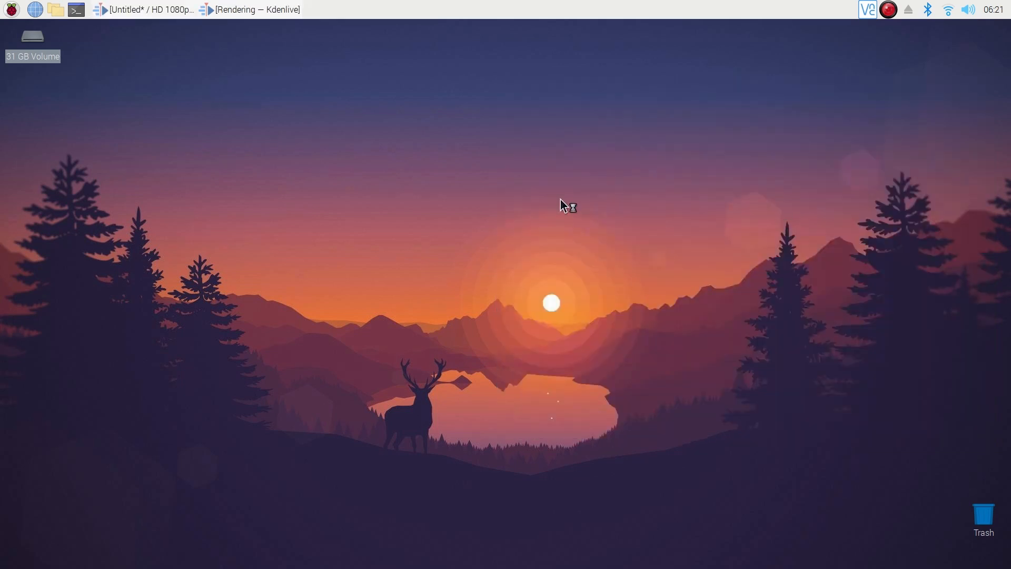